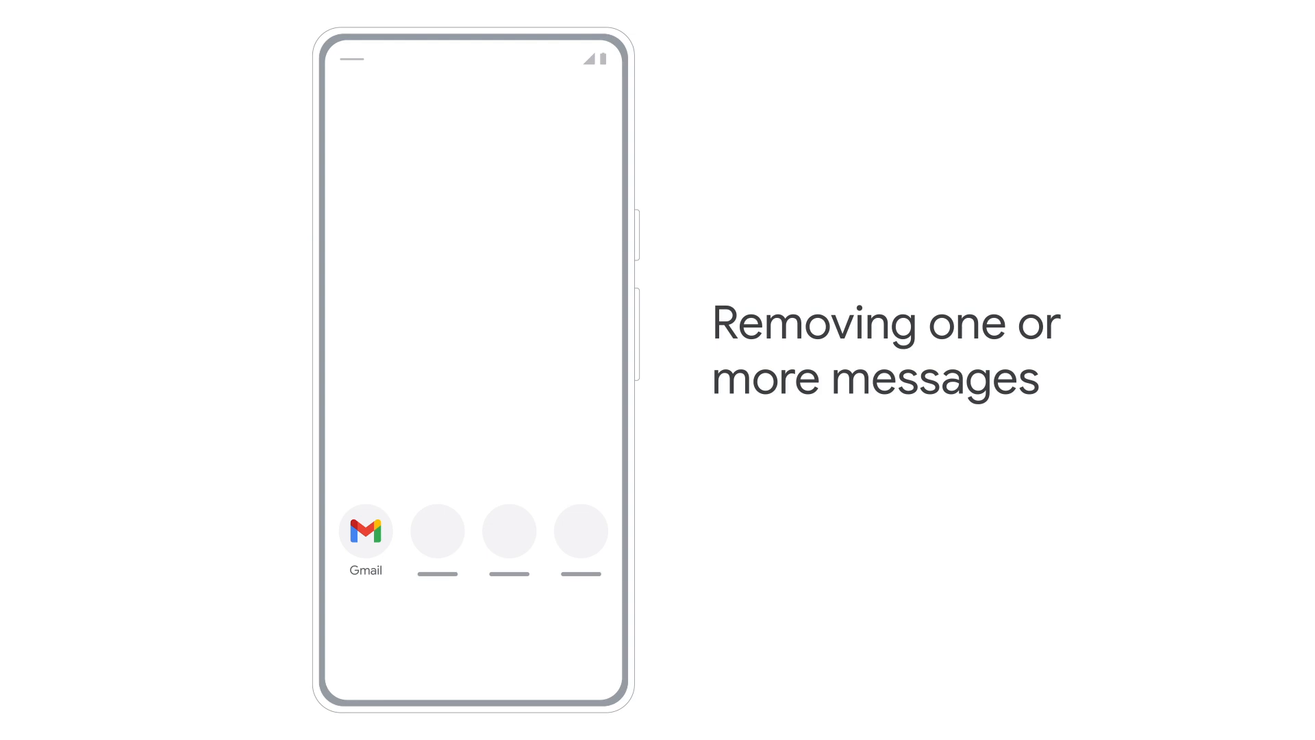
- Select the first three inbox messages in Gmail and delete them with the trash icon
click(364, 530)
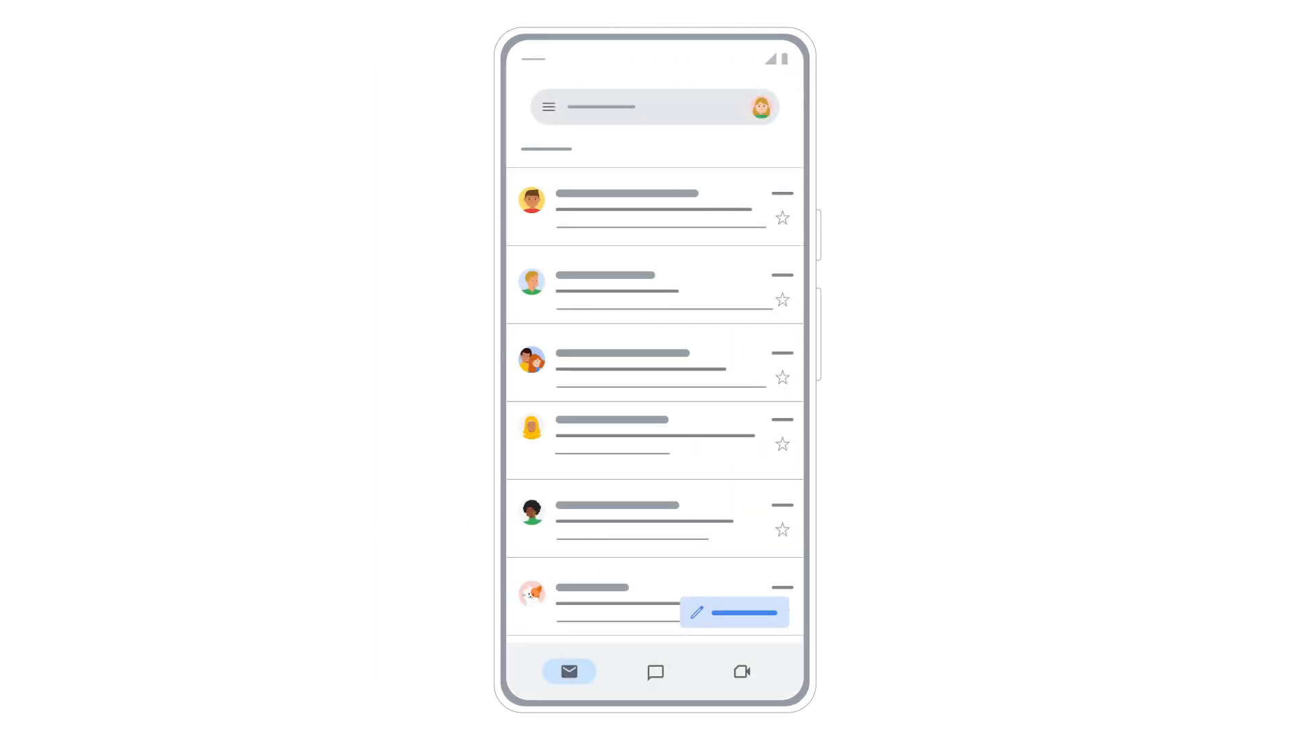
click(530, 200)
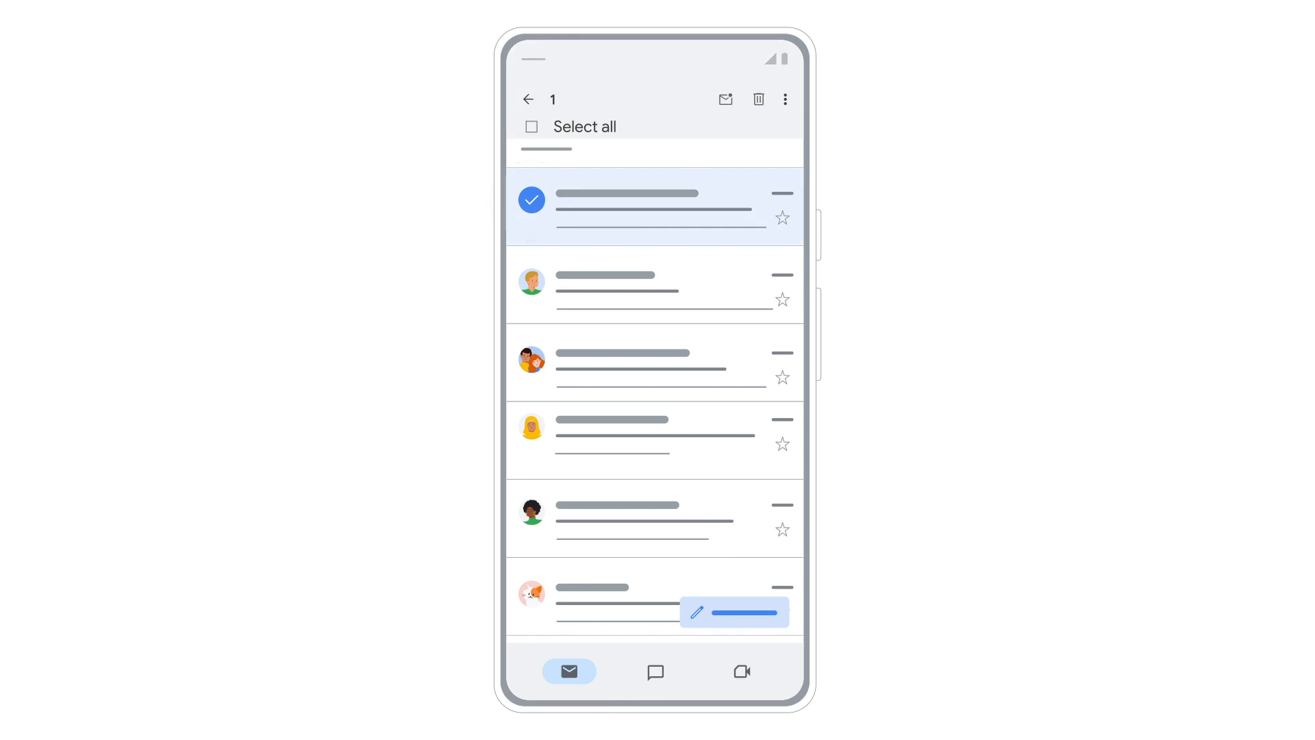
click(532, 361)
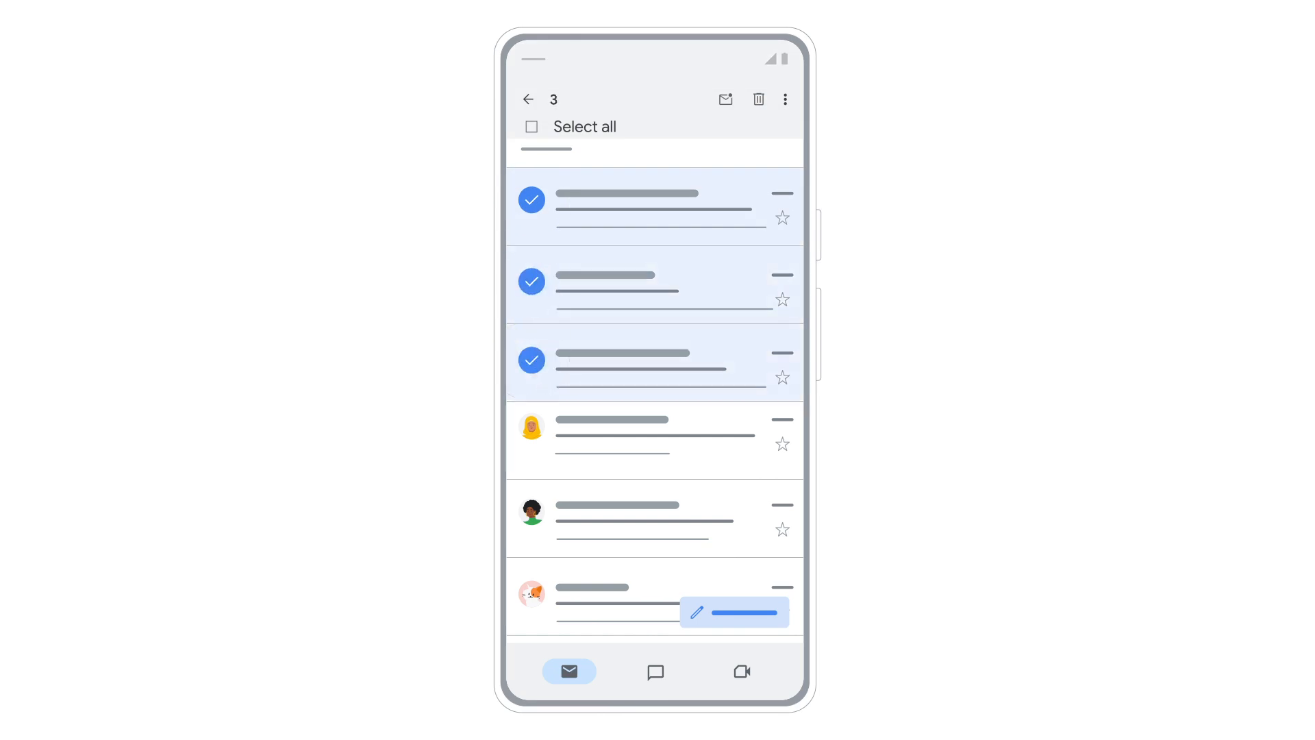
click(531, 426)
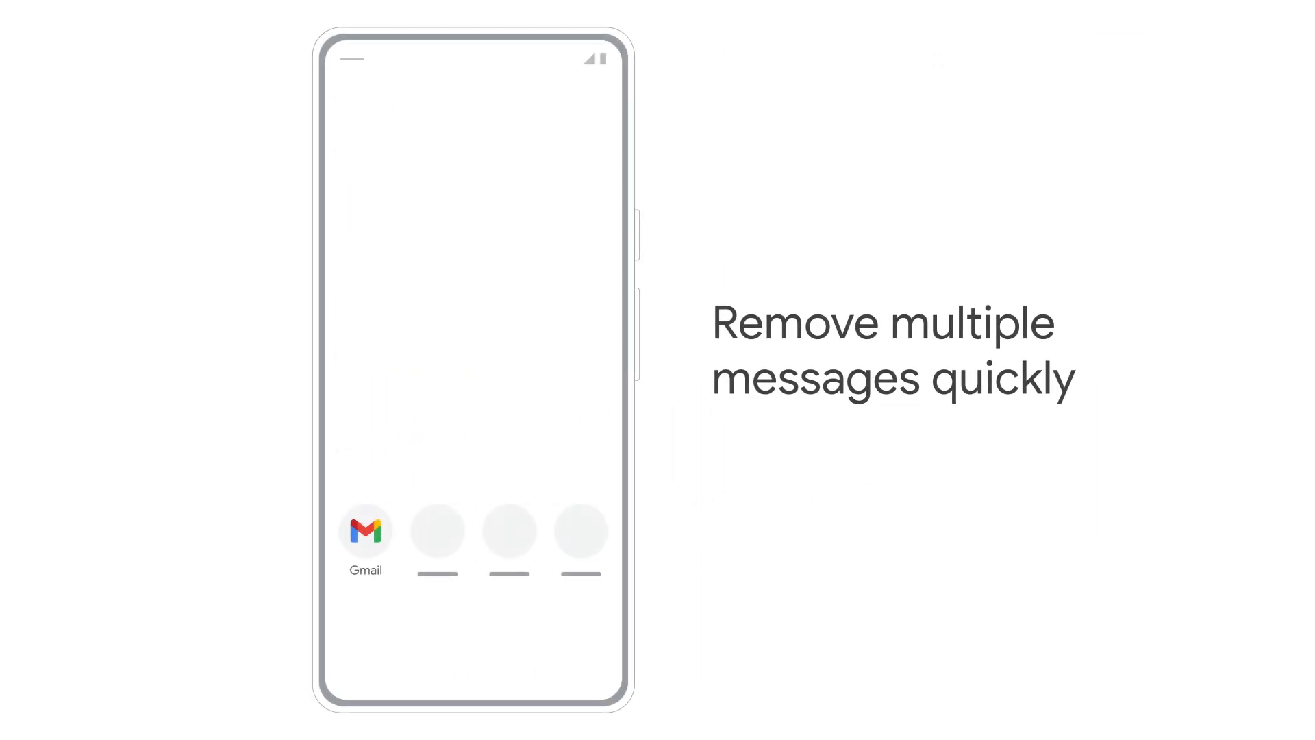
- Select all 50 inbox conversations, delete them and confirm with OK
click(364, 529)
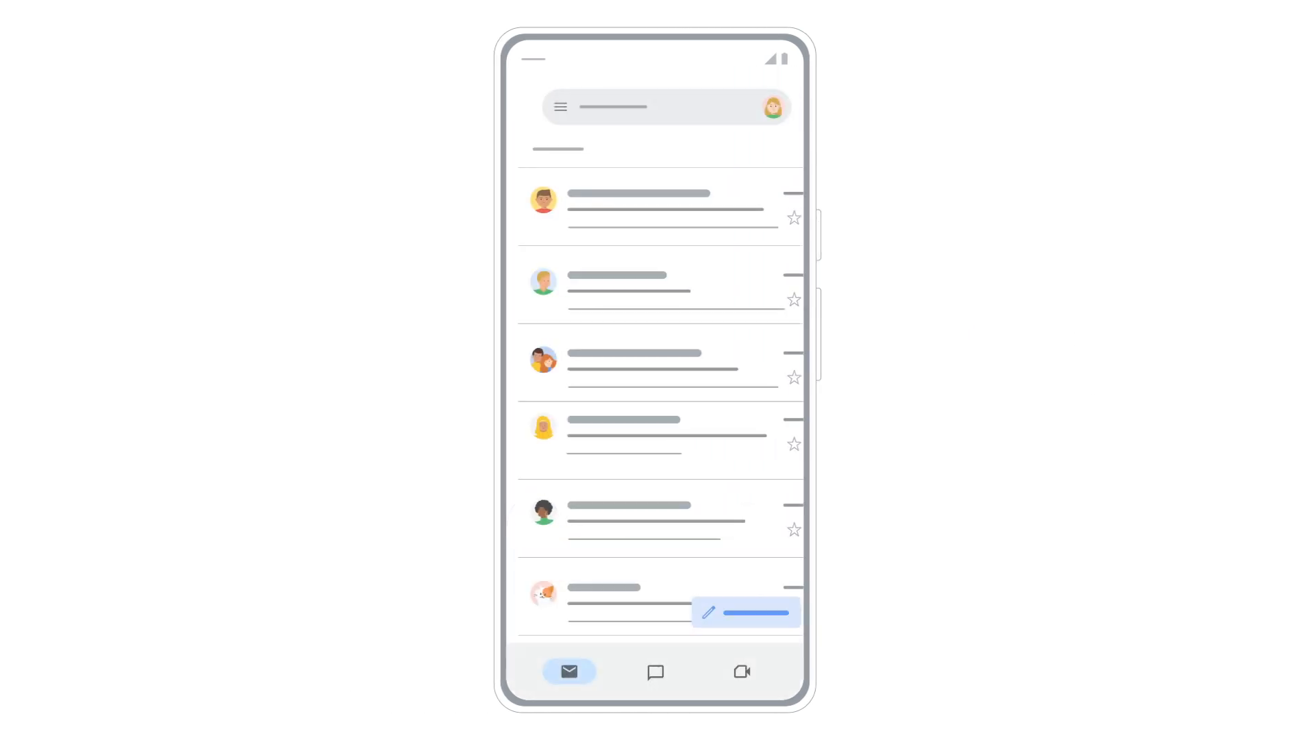
click(543, 200)
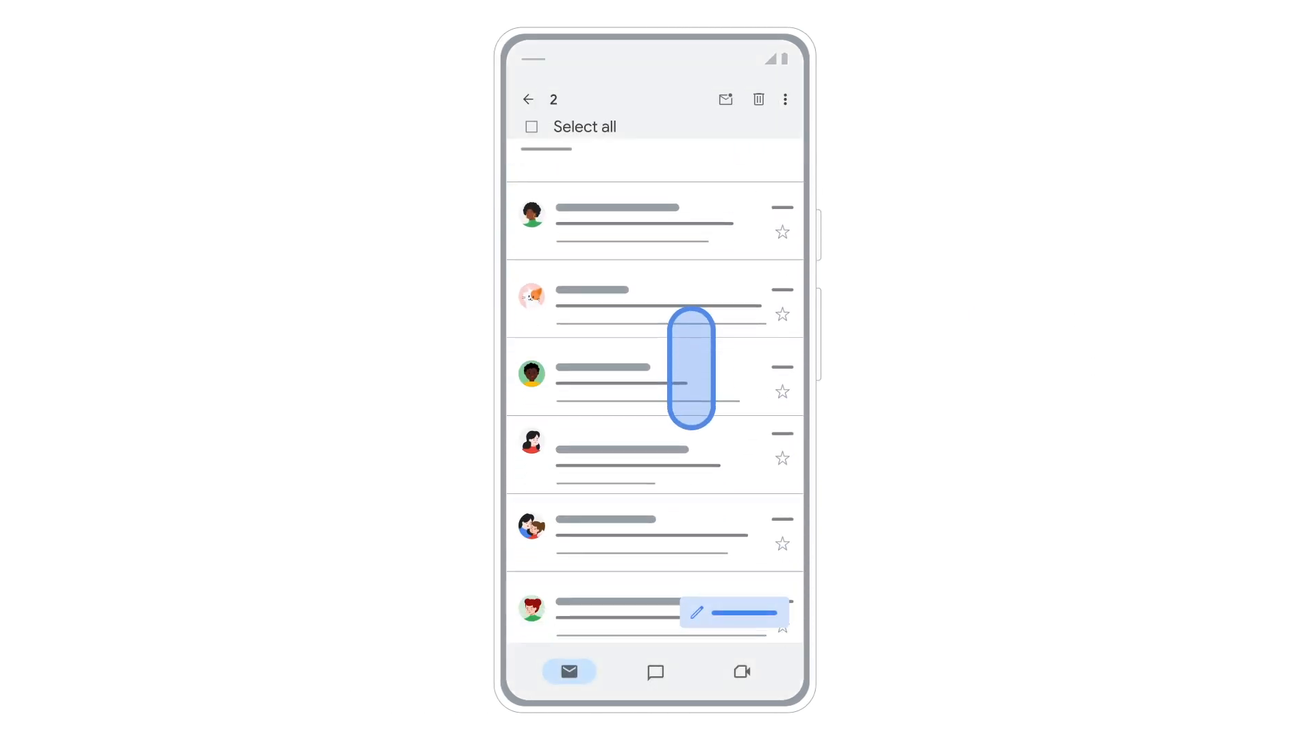
click(531, 126)
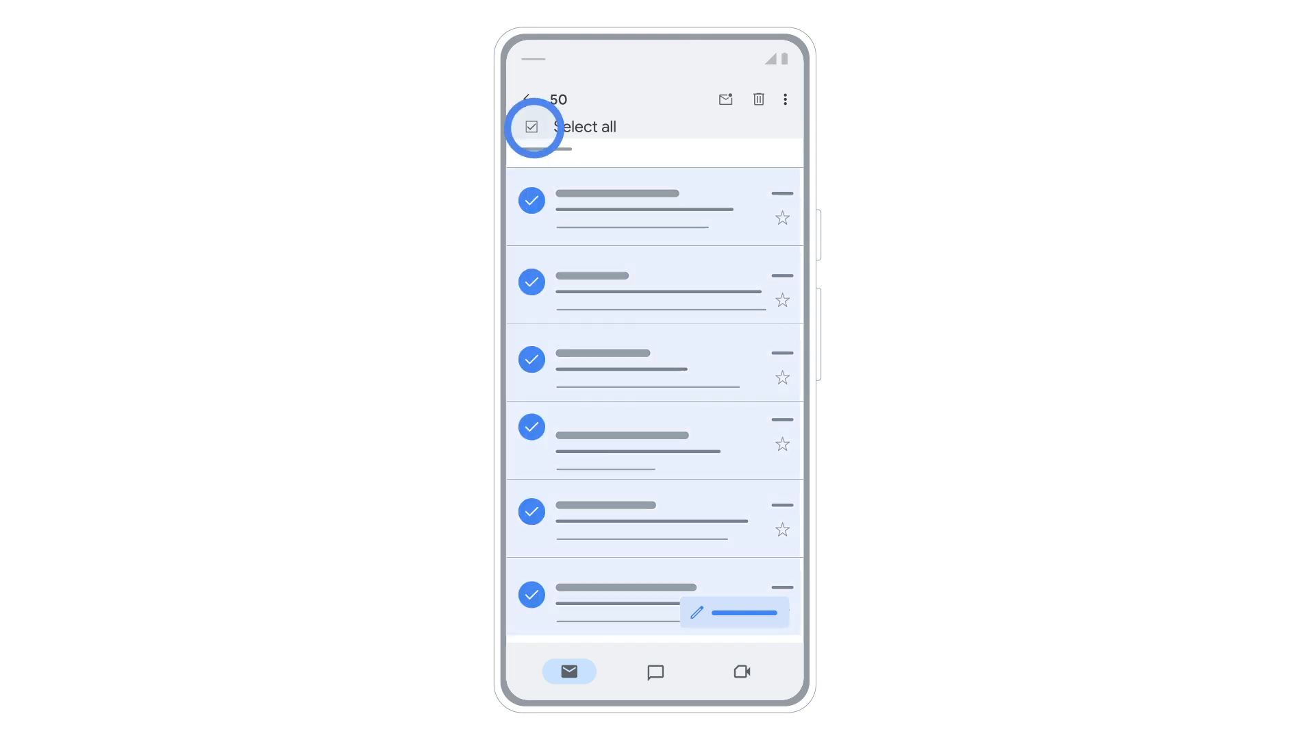
click(756, 99)
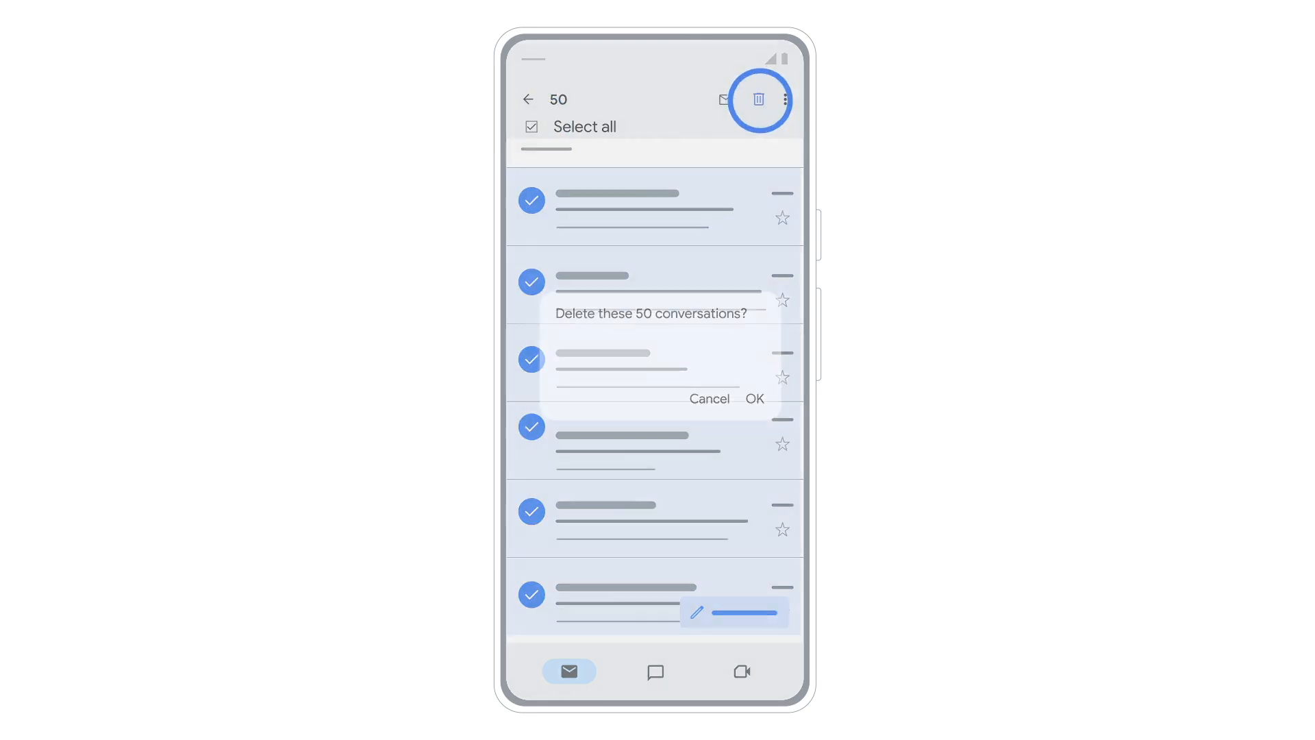
click(753, 399)
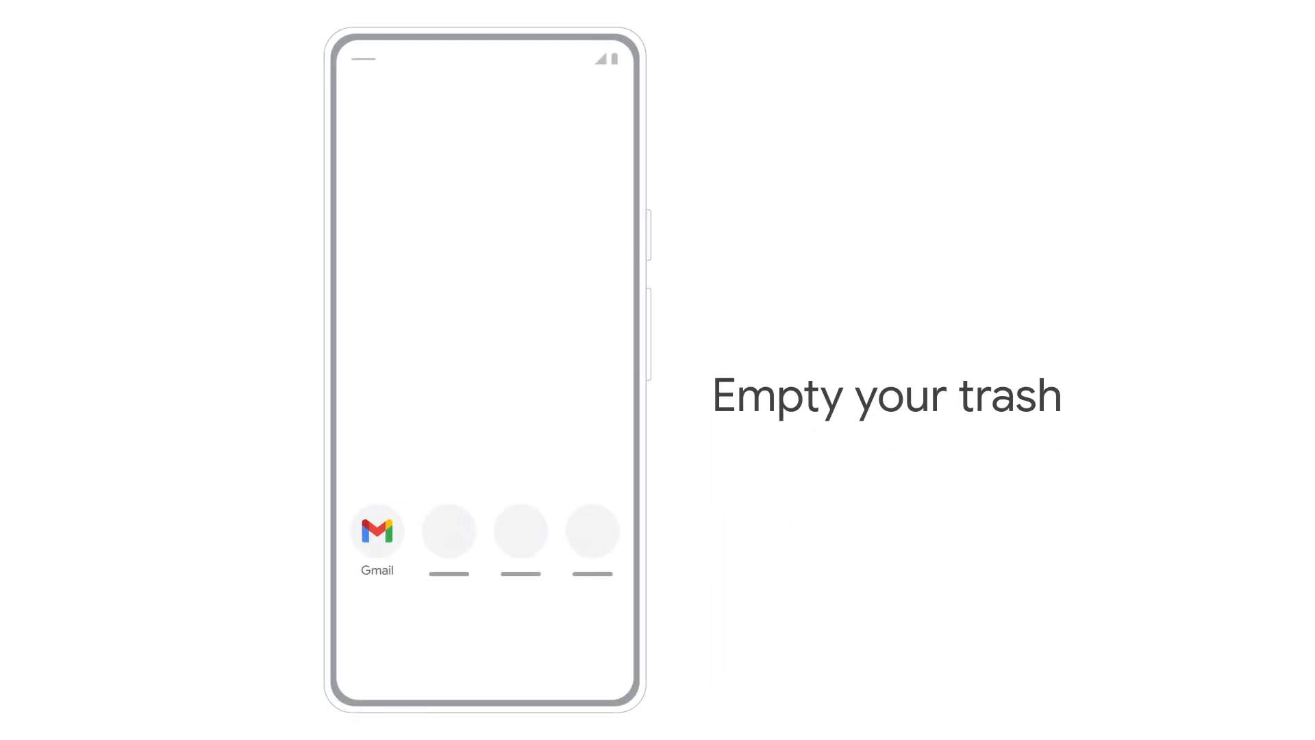
- Go to the Trash folder and permanently empty its 50+ conversations, confirming with Empty
click(376, 531)
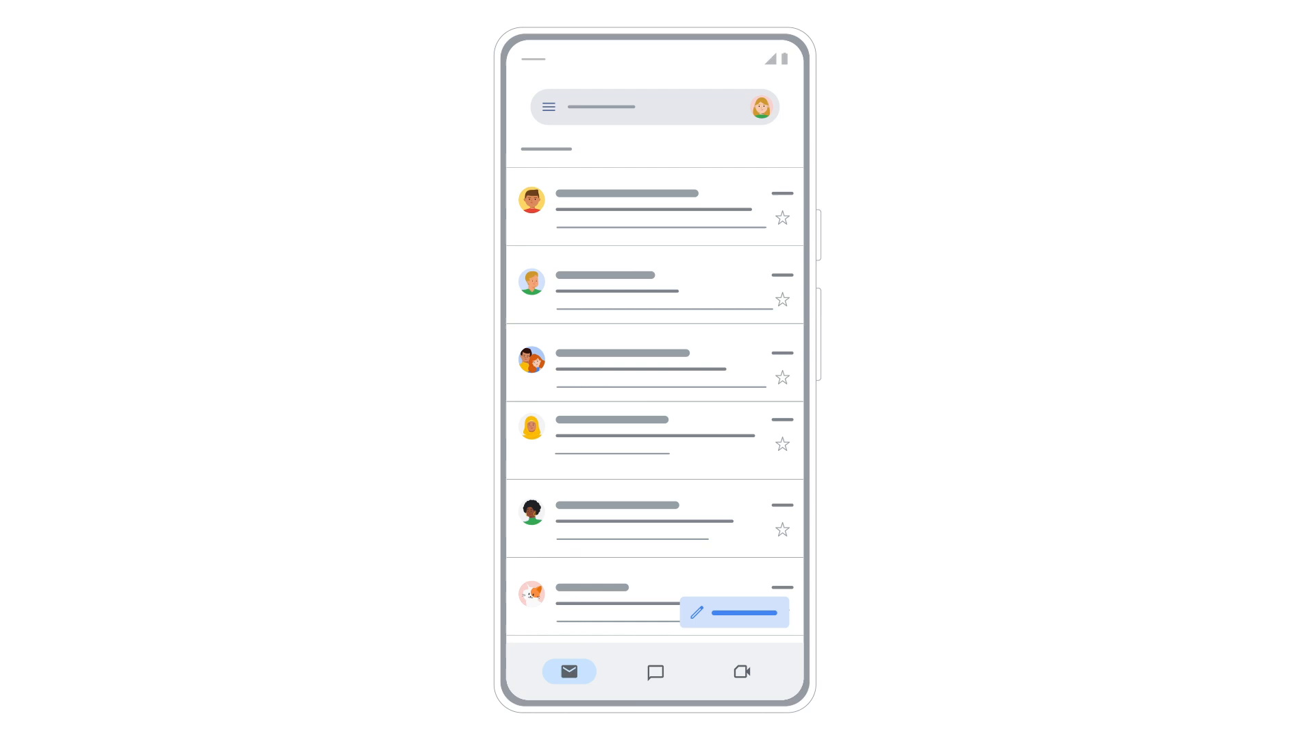
click(548, 106)
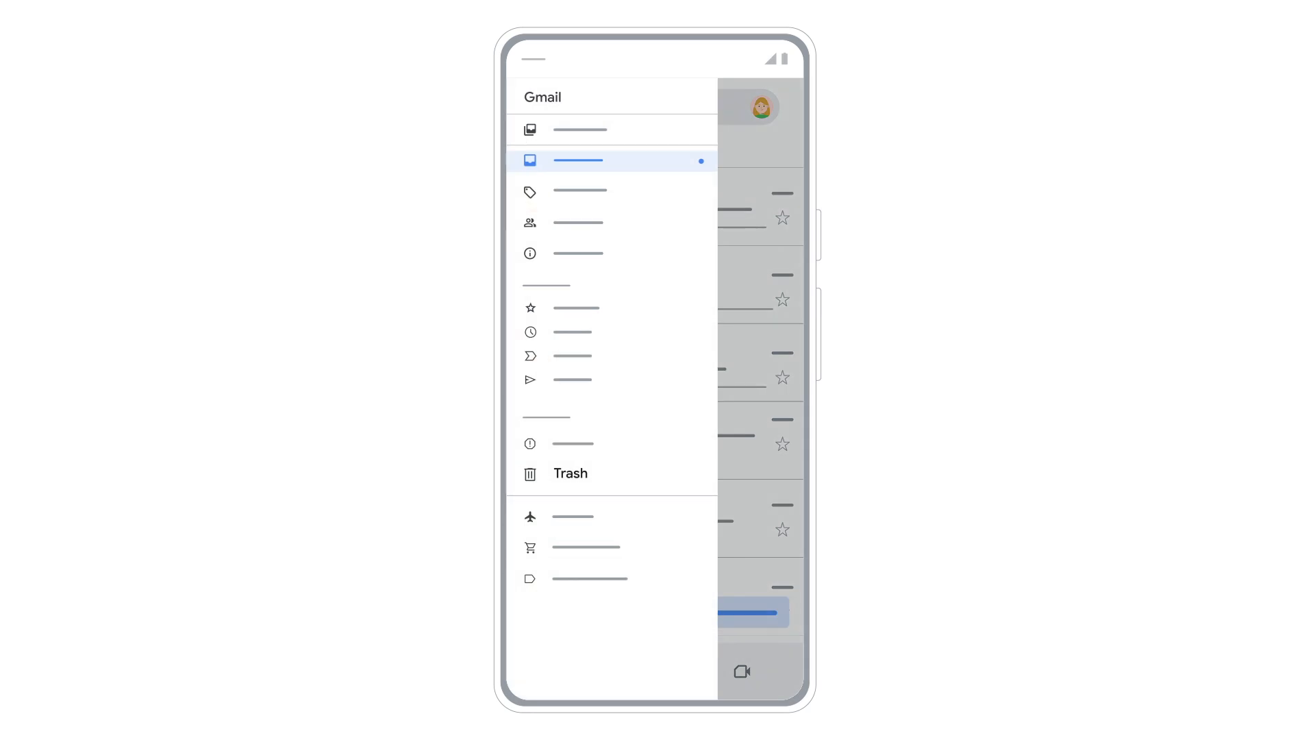
click(570, 473)
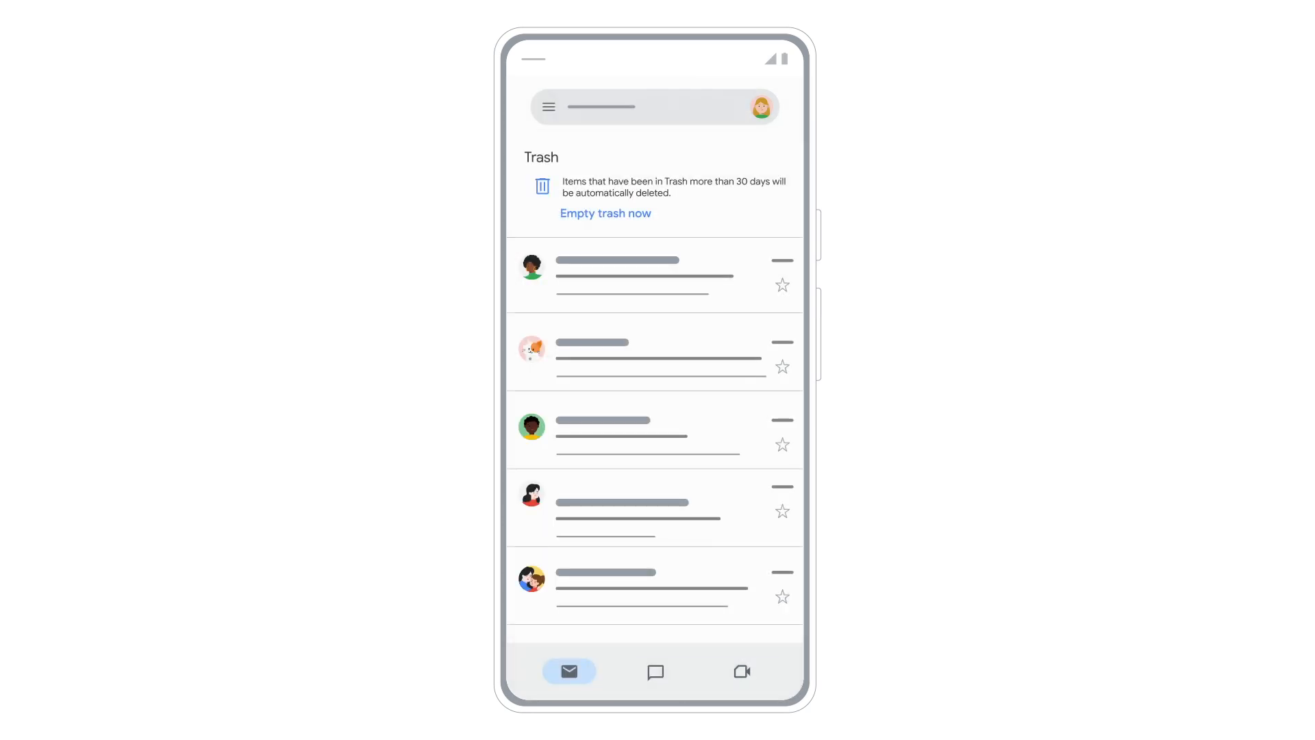
click(604, 212)
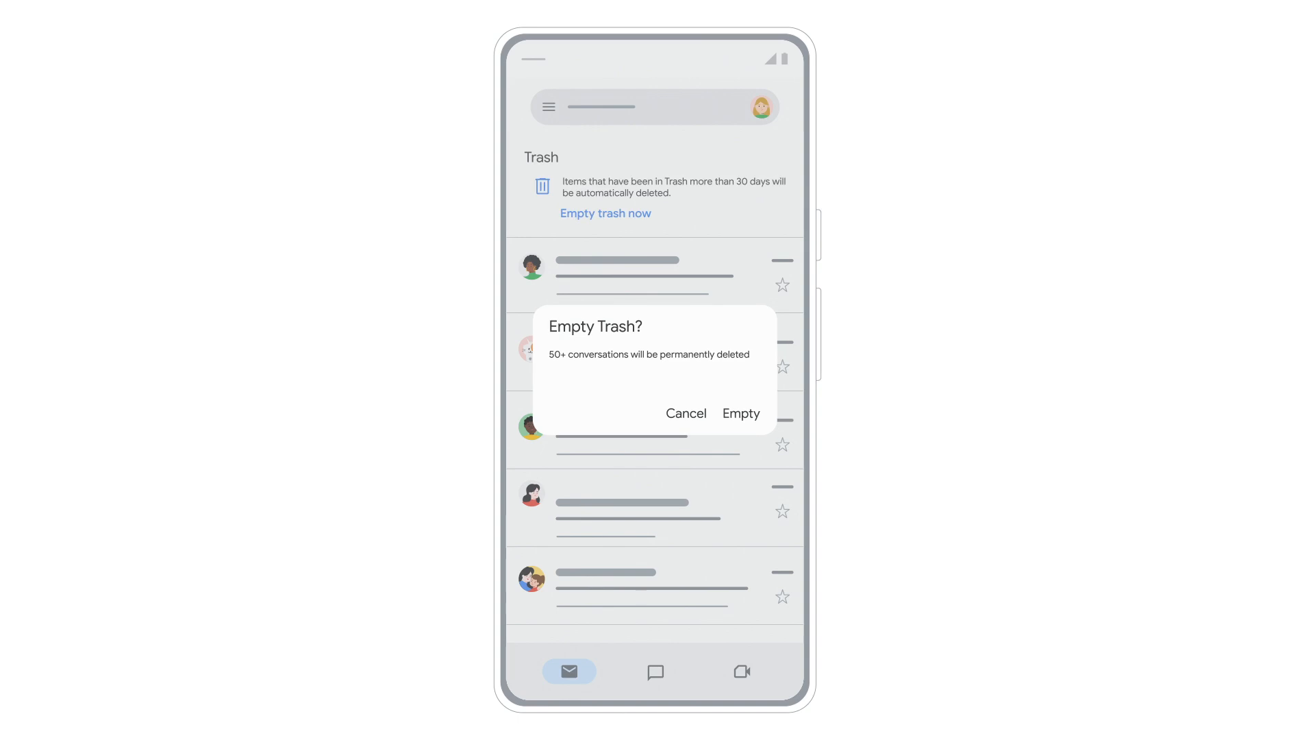
click(740, 412)
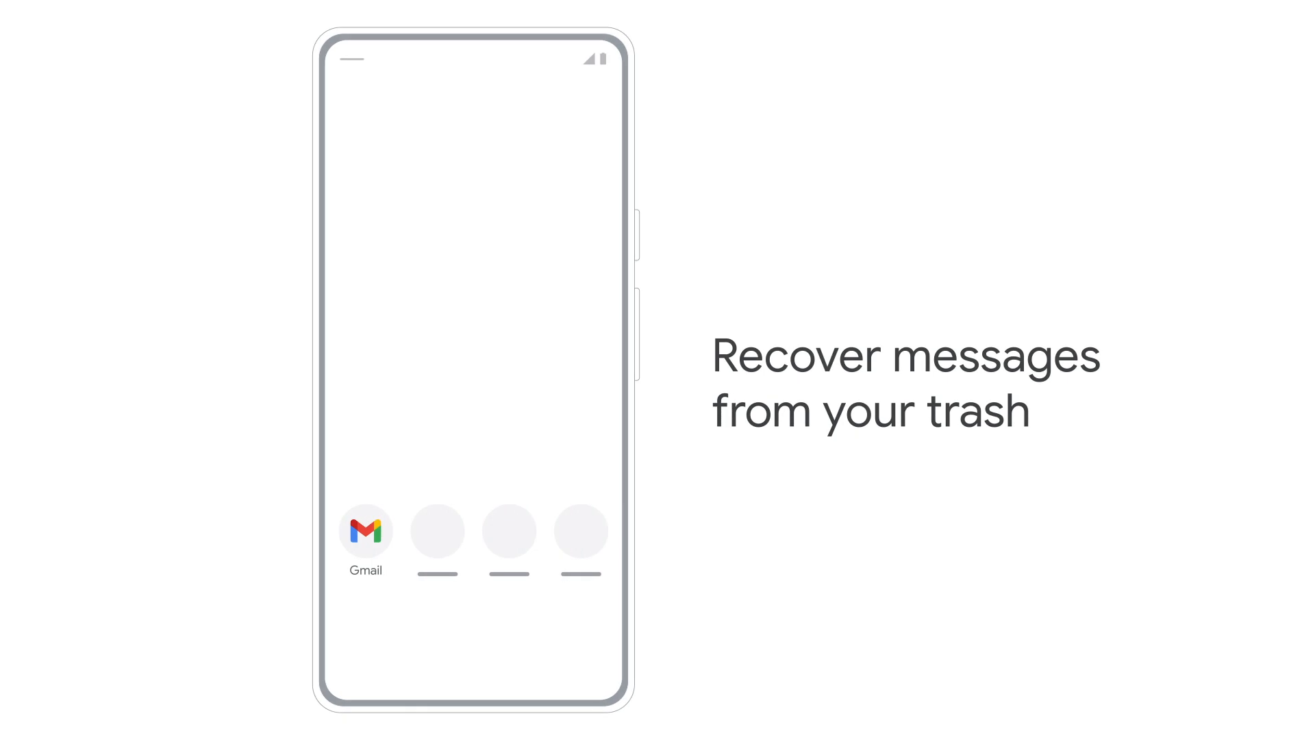
- In Trash, select three conversations and move them to the Guidelines label to recover them
click(365, 530)
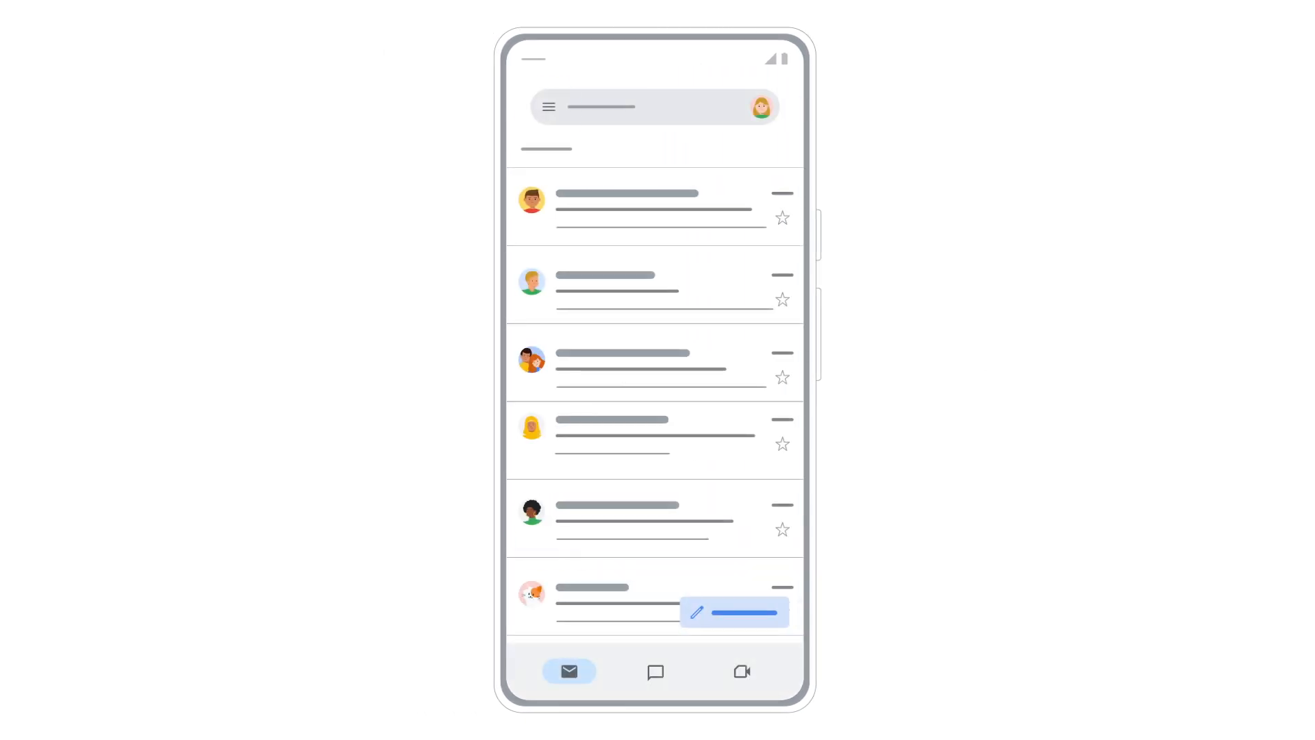
click(548, 107)
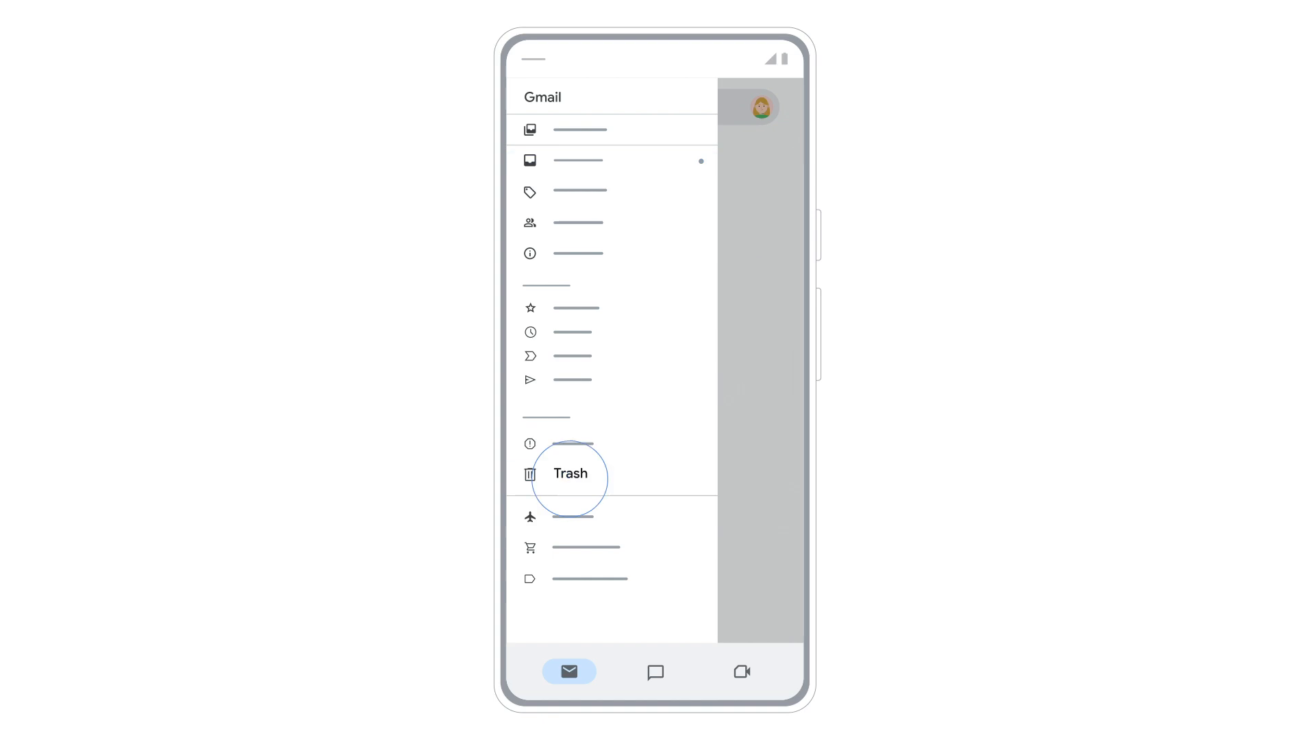
click(570, 473)
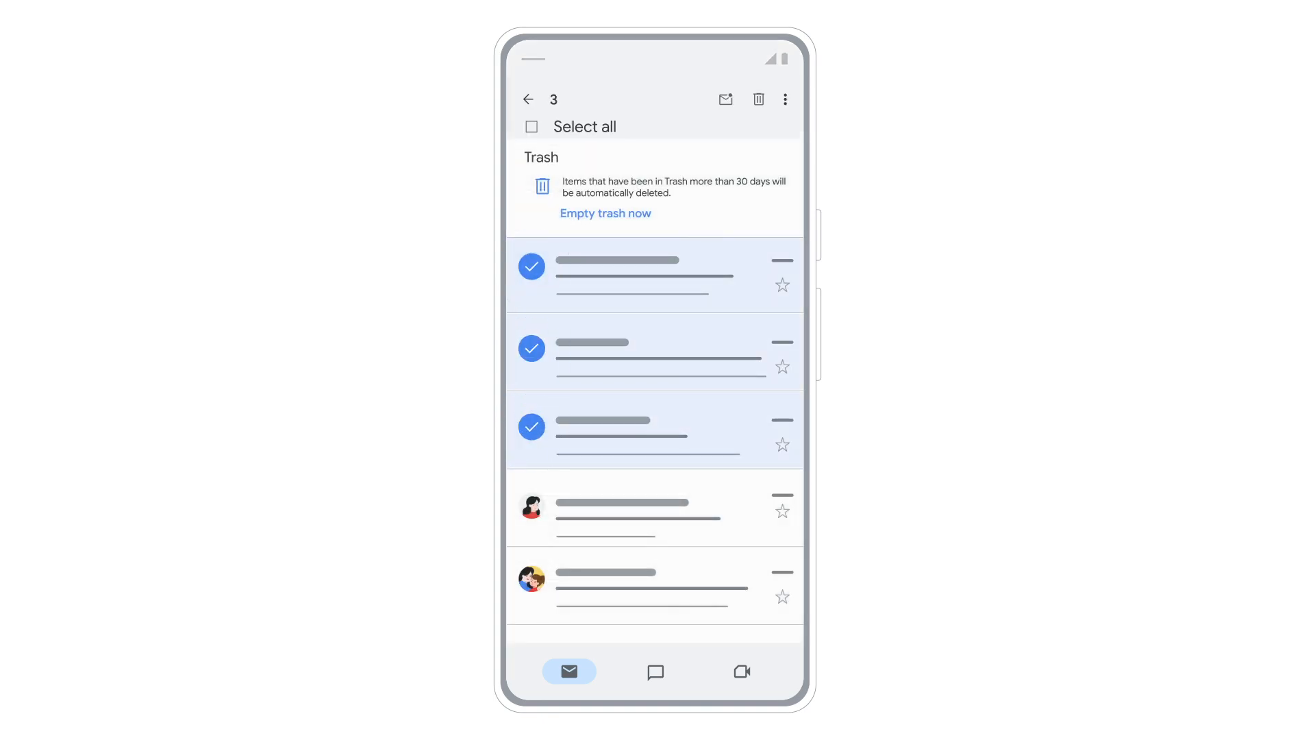
click(784, 99)
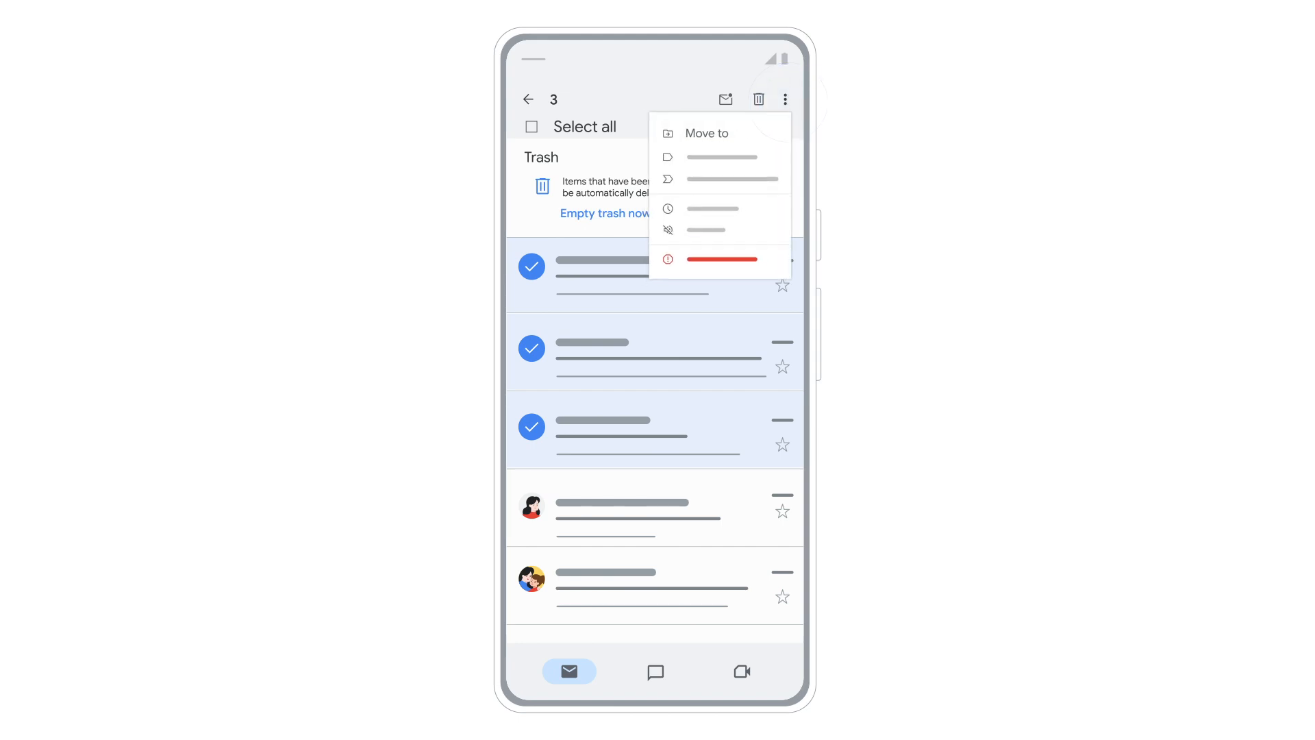
click(707, 133)
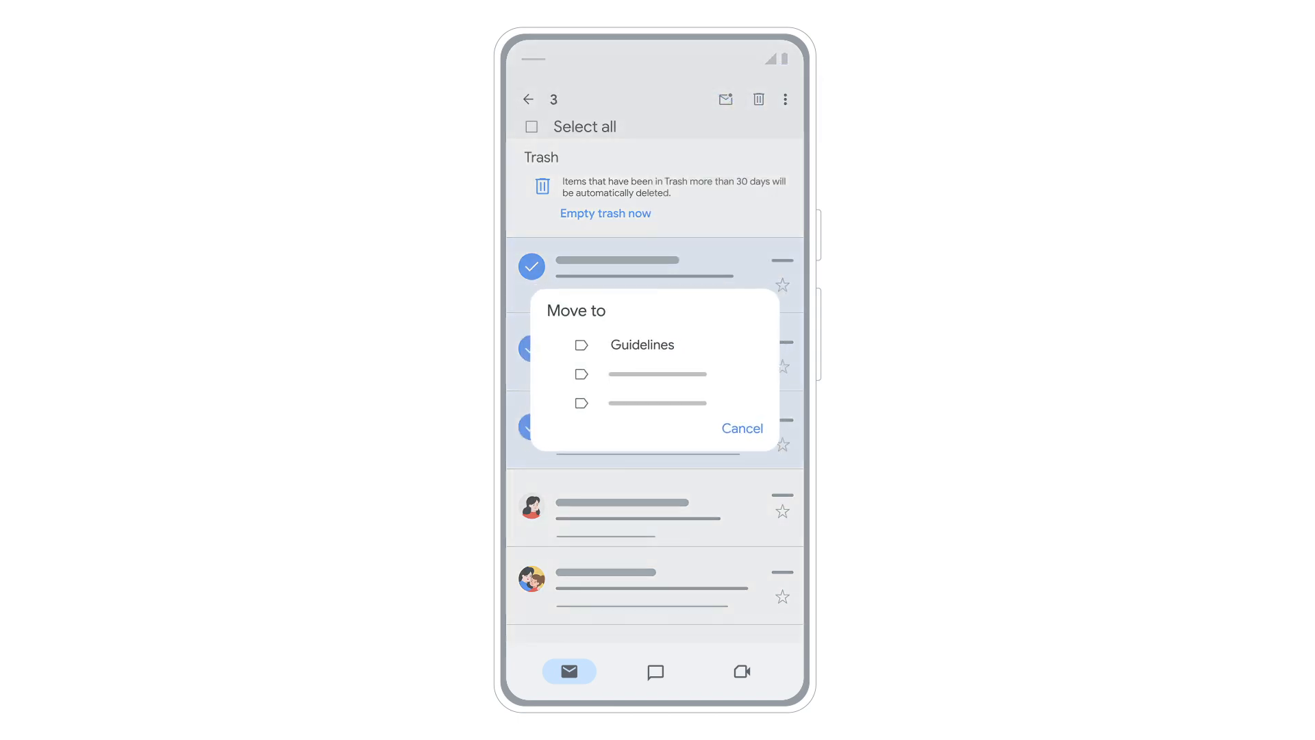
click(641, 344)
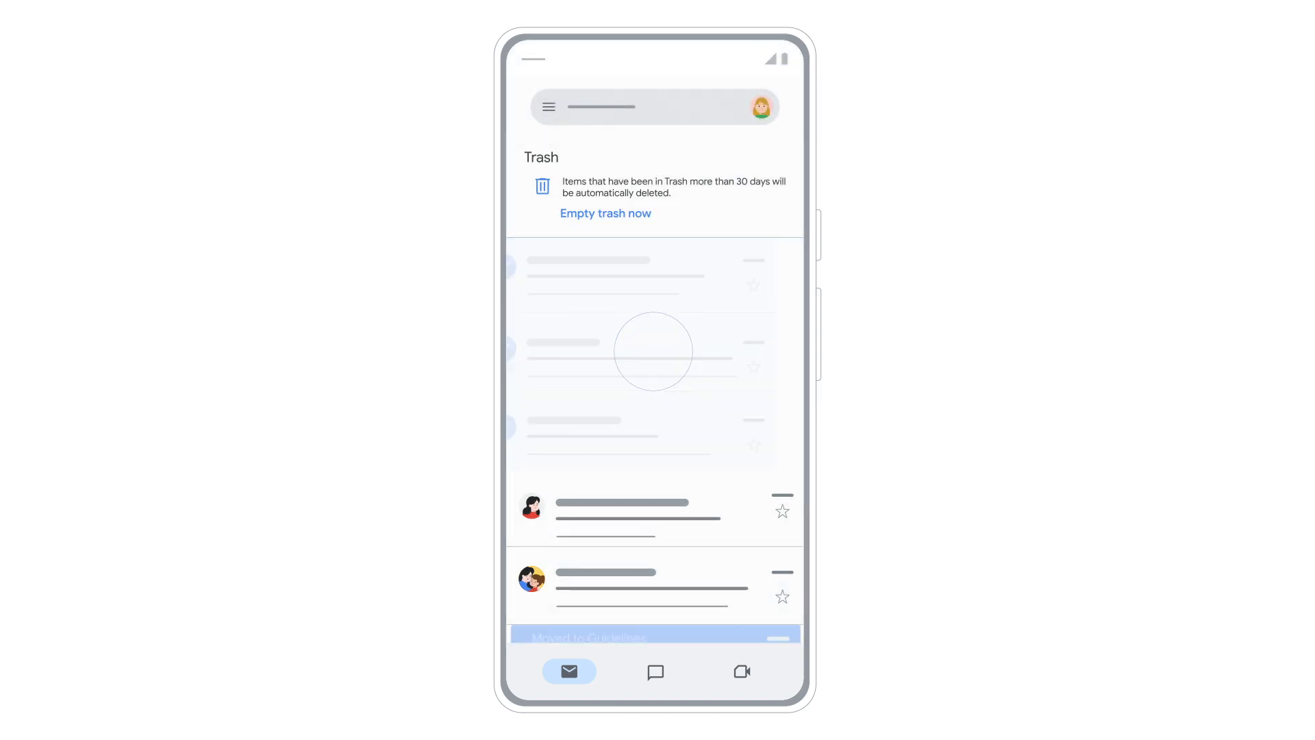